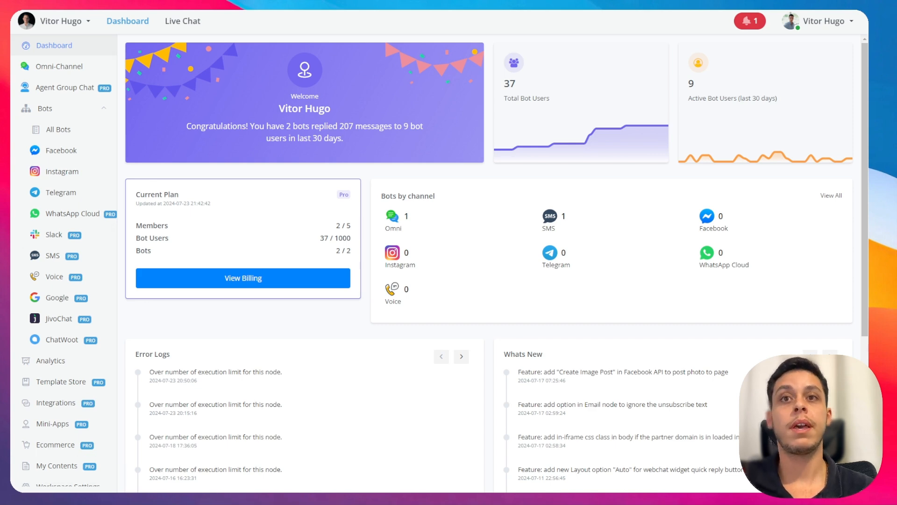
# Step: Review the connected Facebook pages and integrations, then go to the Omni Channel bot page
pyautogui.click(61, 151)
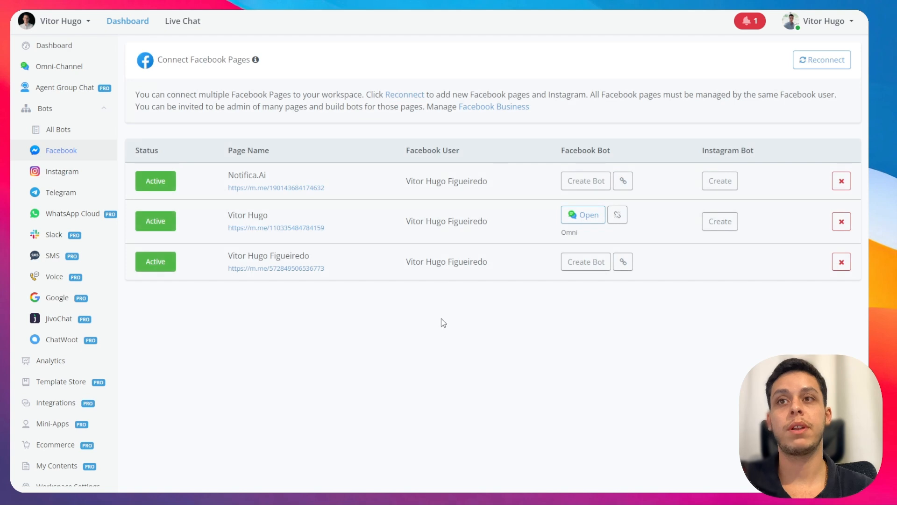
pyautogui.moveTo(132, 352)
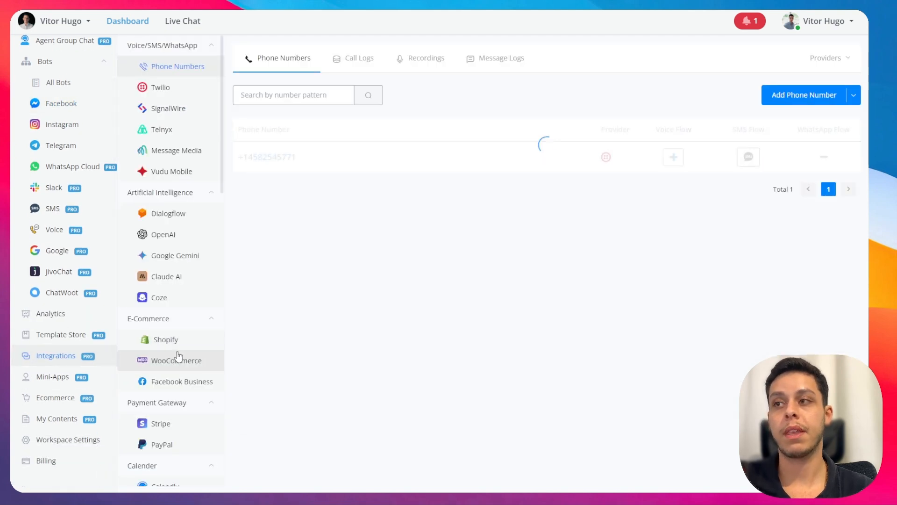
pyautogui.click(183, 381)
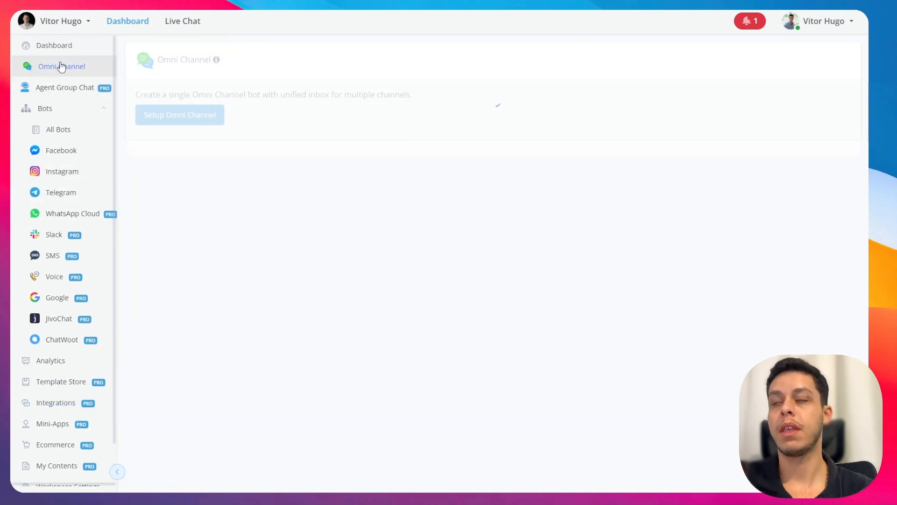
# Step: Open the Omni bot and show its empty Facebook Ads payload list under Tools
pyautogui.click(61, 66)
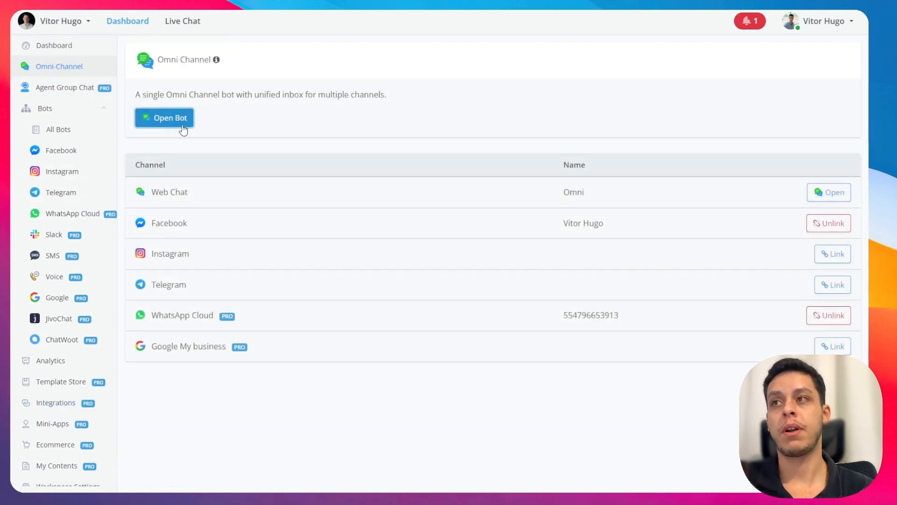
pyautogui.click(164, 117)
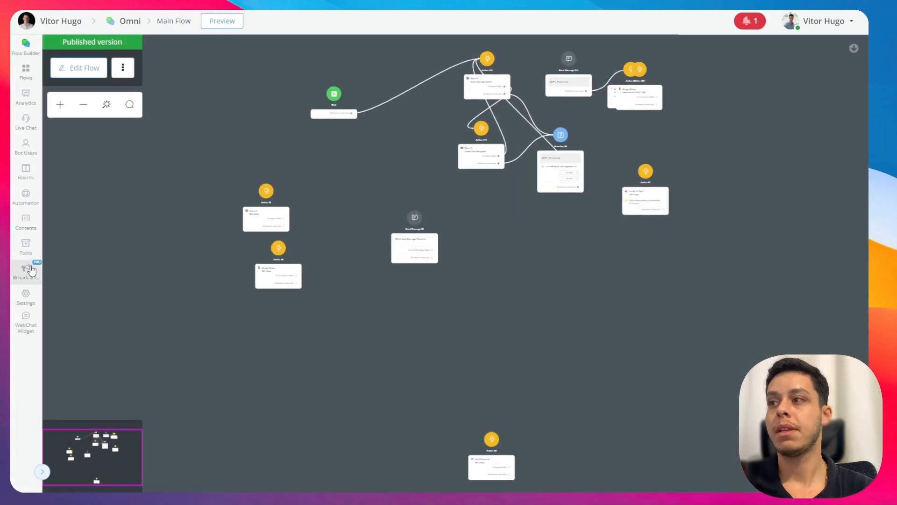
pyautogui.moveTo(26, 249)
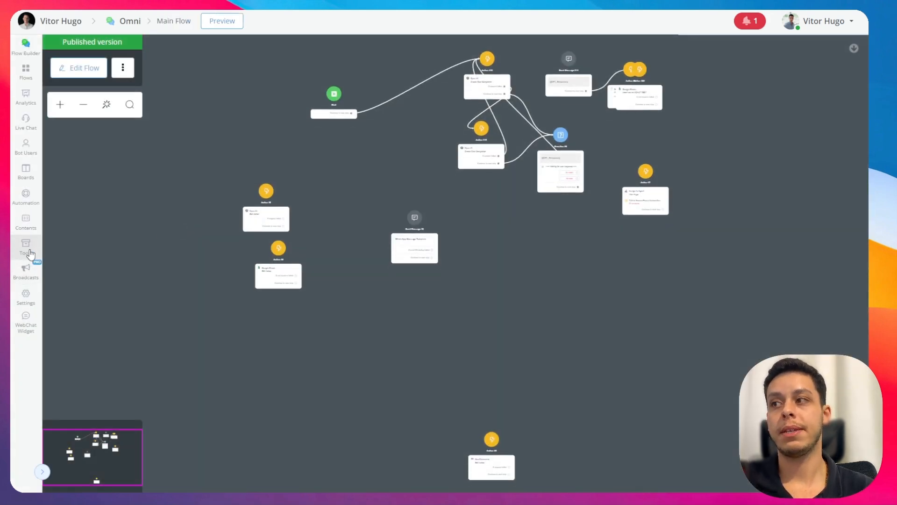
pyautogui.click(26, 248)
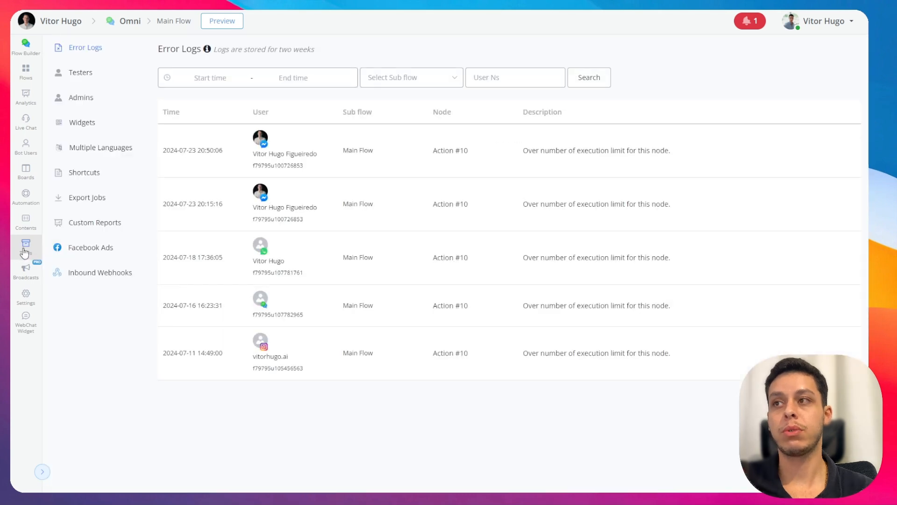
pyautogui.click(90, 248)
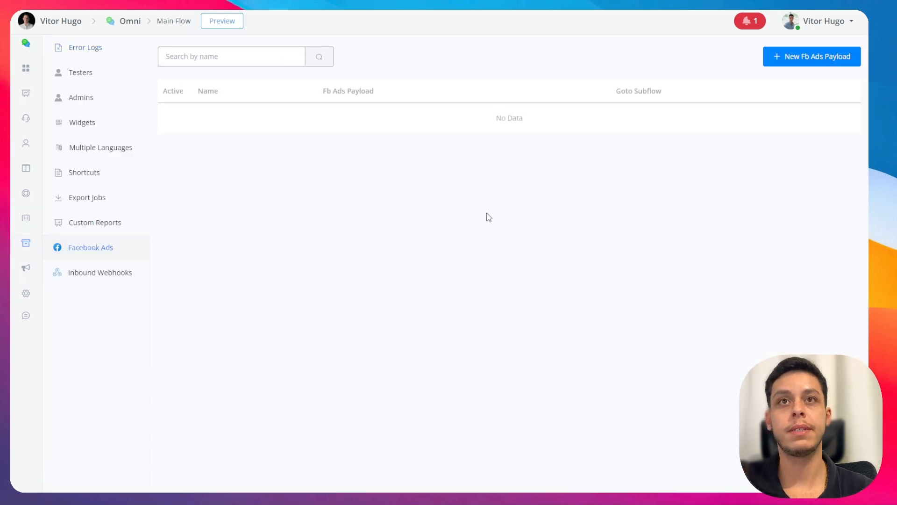
# Step: Create a Facebook Ads payload named 'Facebook Ads Payload Test Video' and save it
pyautogui.click(812, 57)
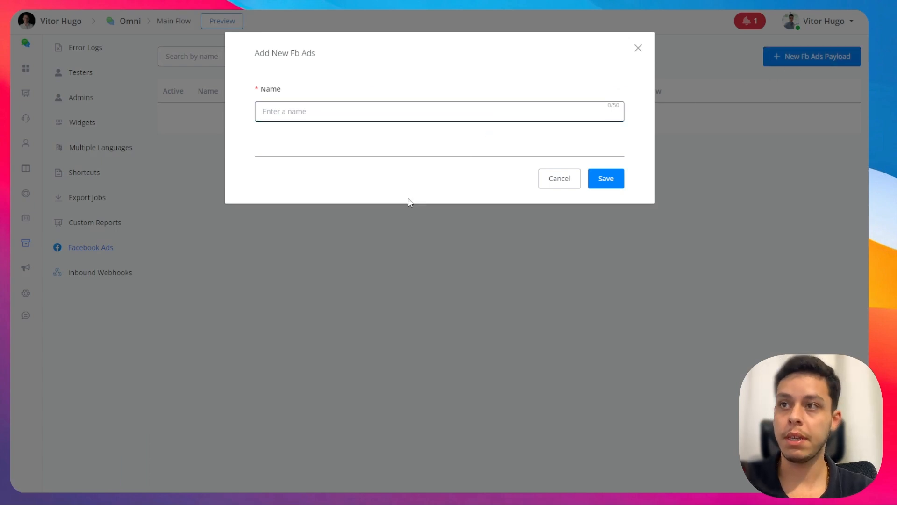
pyautogui.write('Facebook Ads Payload Test Video')
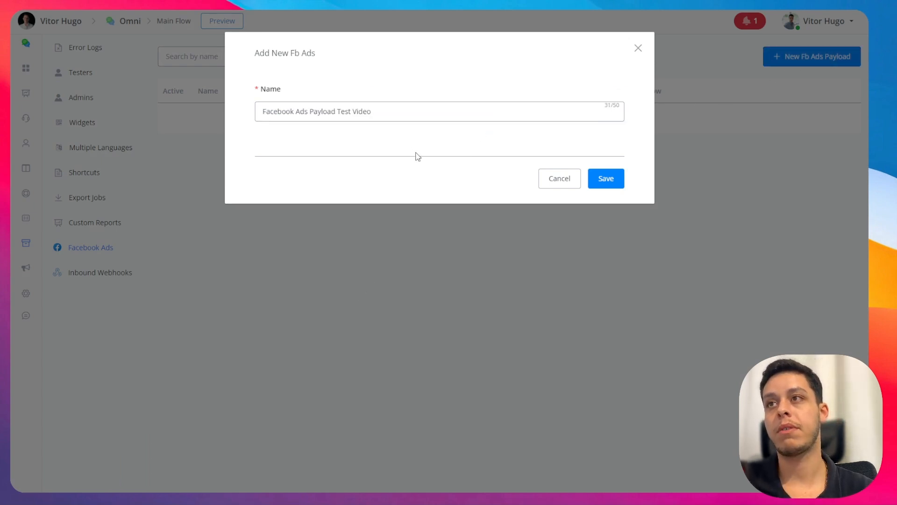
pyautogui.click(605, 178)
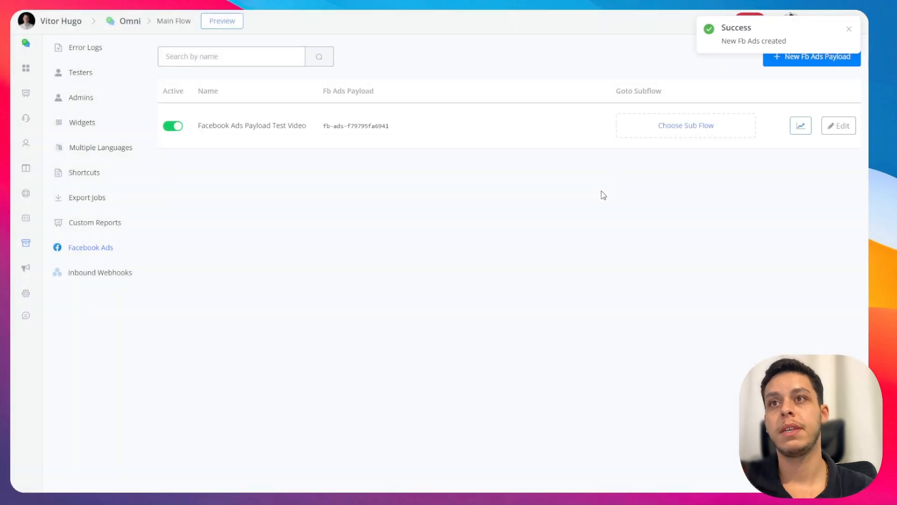
pyautogui.moveTo(681, 160)
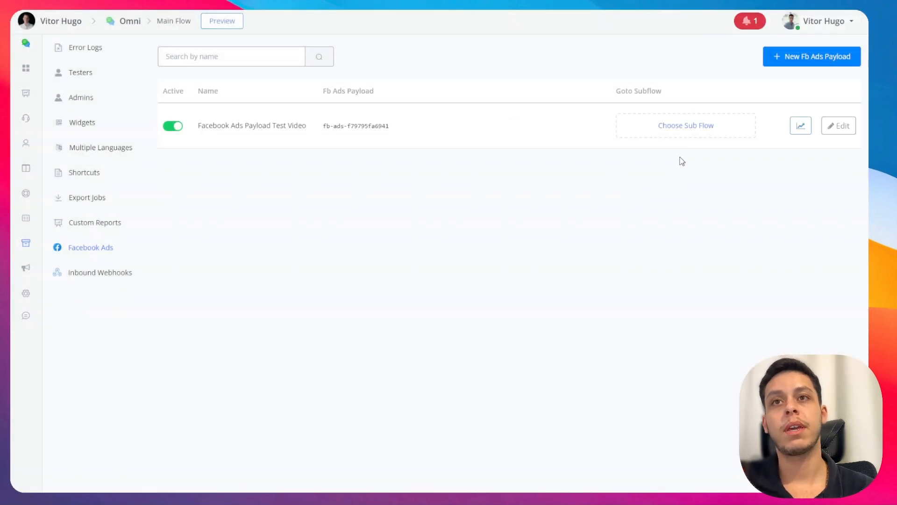
# Step: Set the 'Facebook Ads Payload Test Video' payload to trigger the 'Move to done' sub flow
pyautogui.click(685, 126)
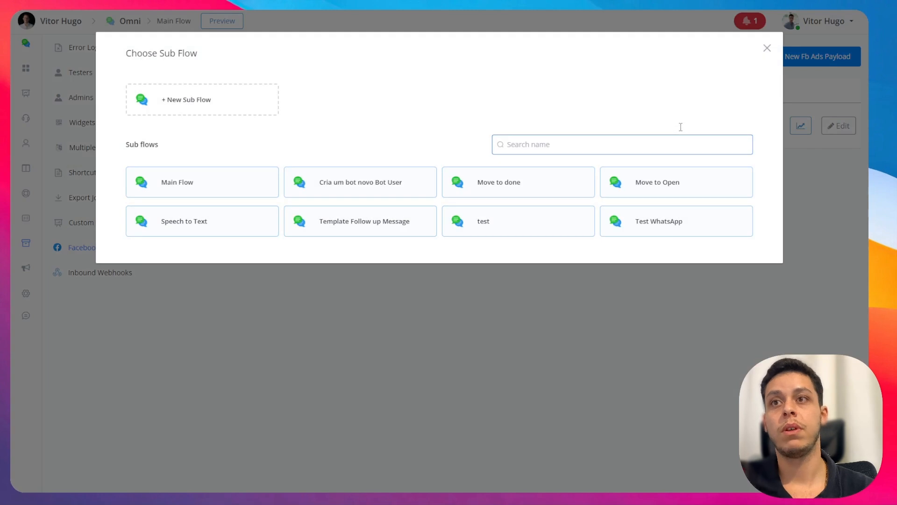
pyautogui.moveTo(504, 181)
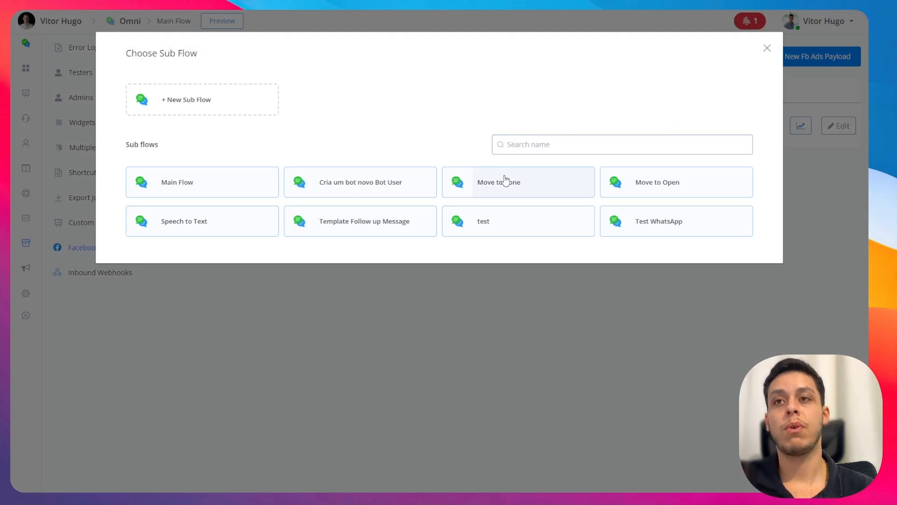
pyautogui.moveTo(505, 183)
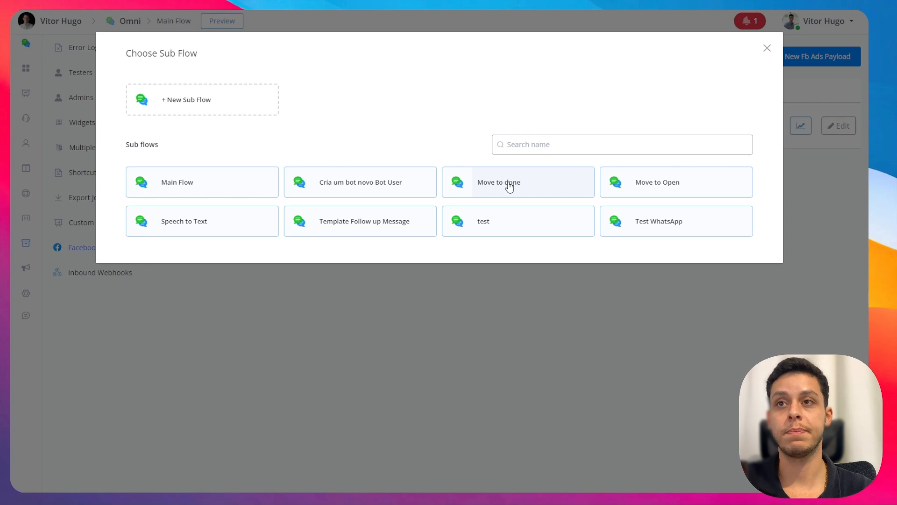
pyautogui.click(499, 182)
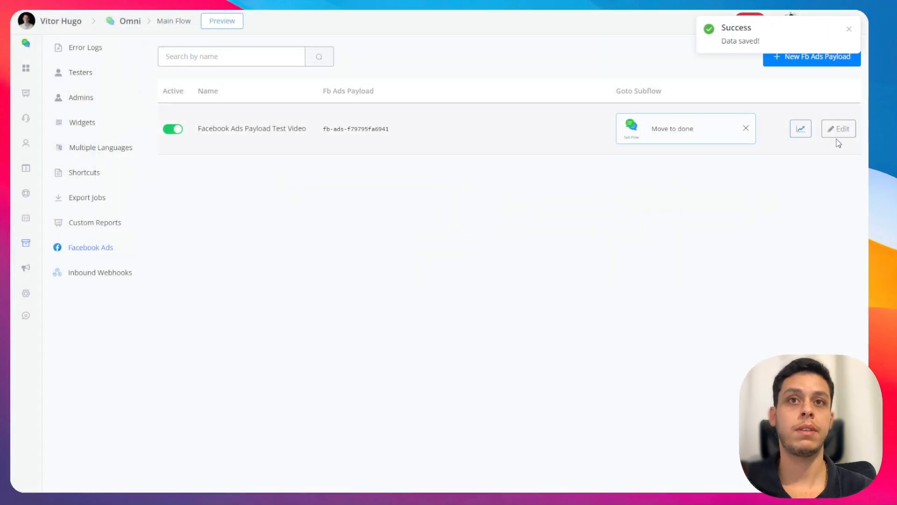
# Step: Copy the payload code fb-ads-f79795fa6941 from the payload's edit form
pyautogui.click(838, 128)
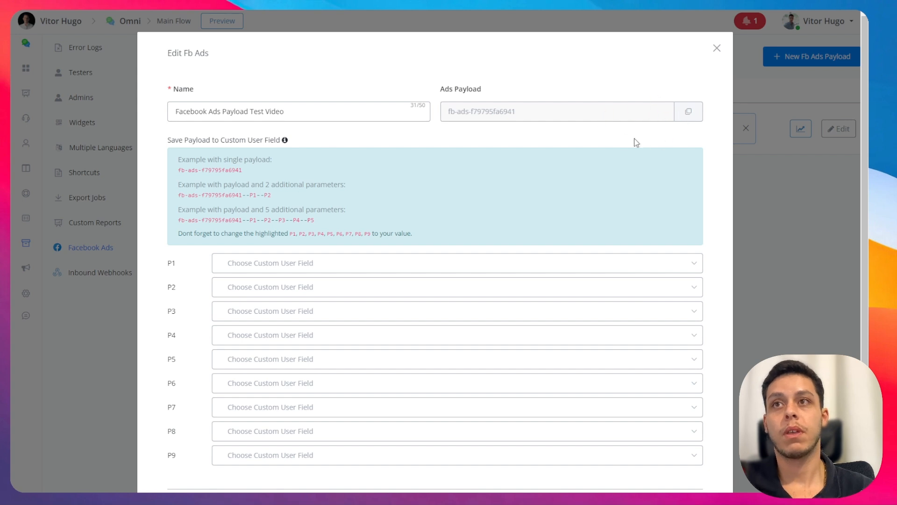
pyautogui.click(688, 111)
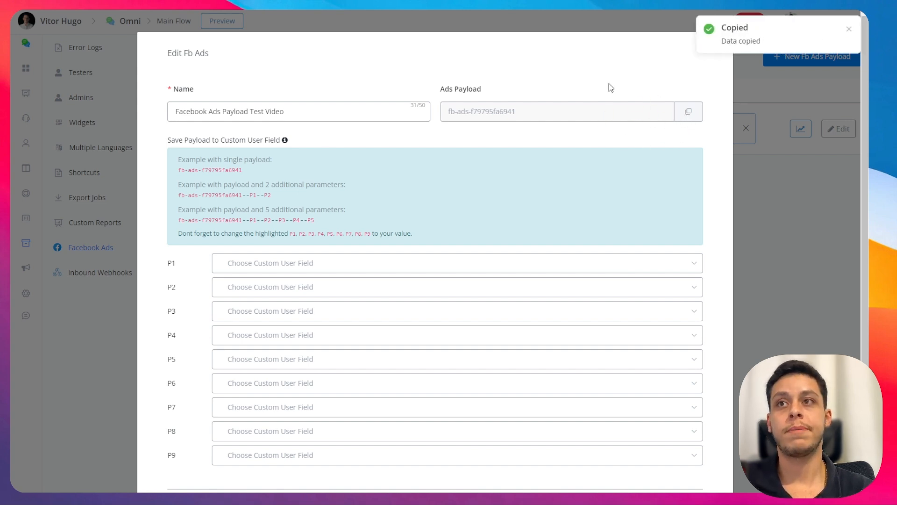
pyautogui.moveTo(709, 125)
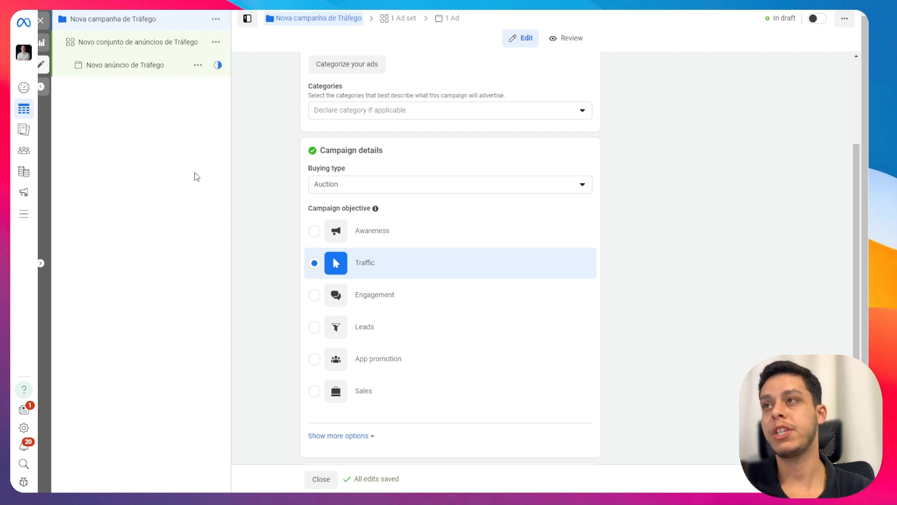
pyautogui.moveTo(263, 245)
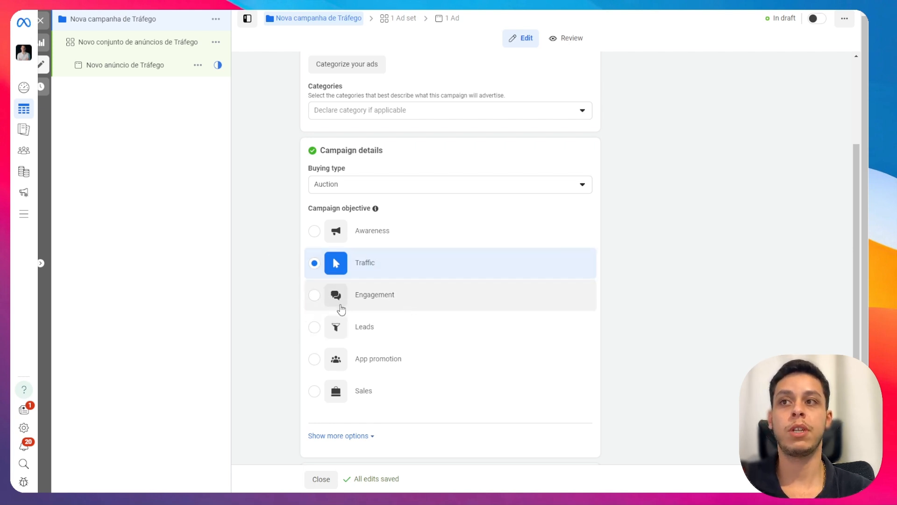
pyautogui.scroll(-3)
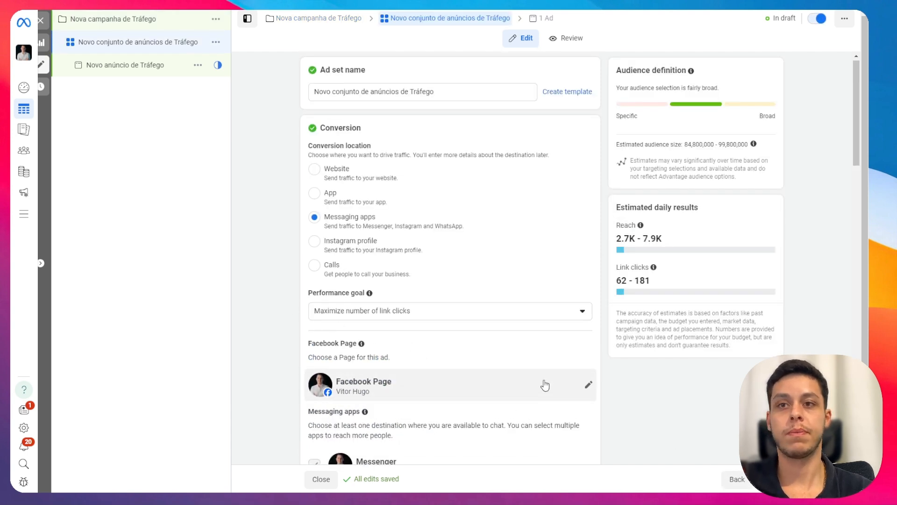
# Step: Scroll the ad set to the Messaging apps section showing Messenger selected
pyautogui.scroll(-3)
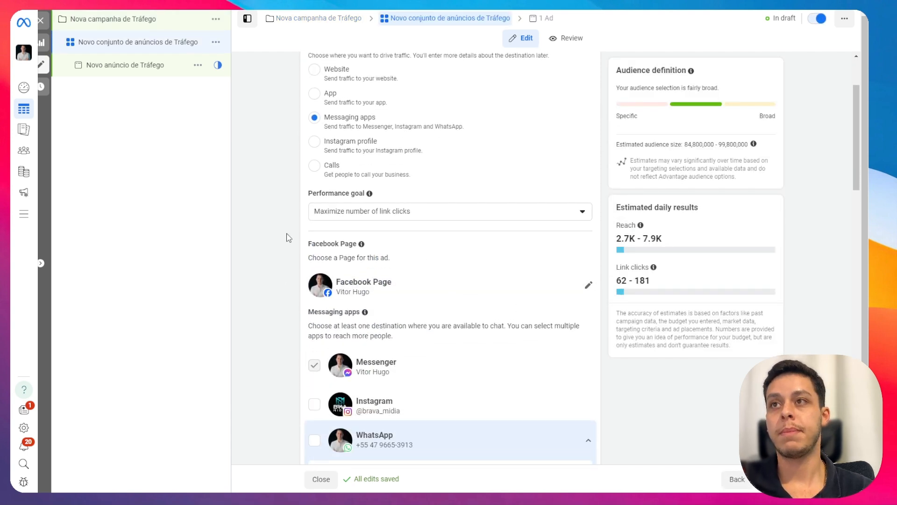
pyautogui.scroll(-3)
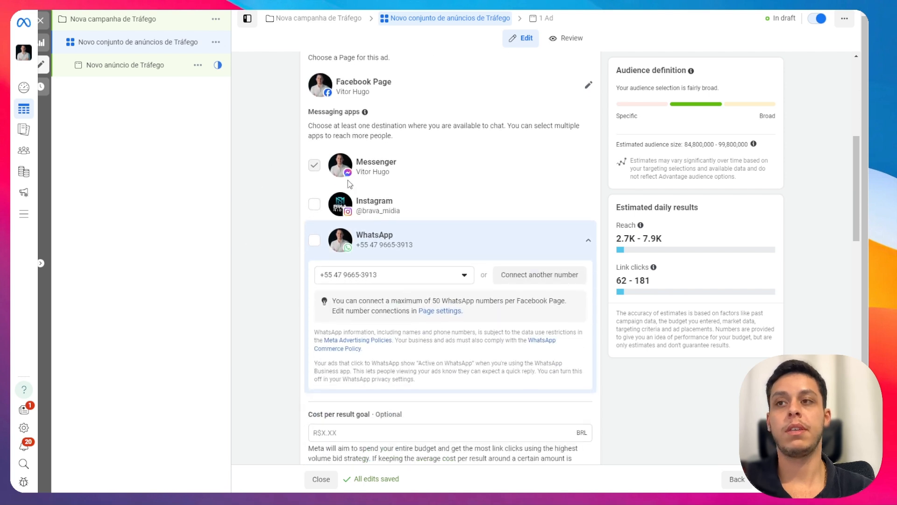
pyautogui.moveTo(344, 176)
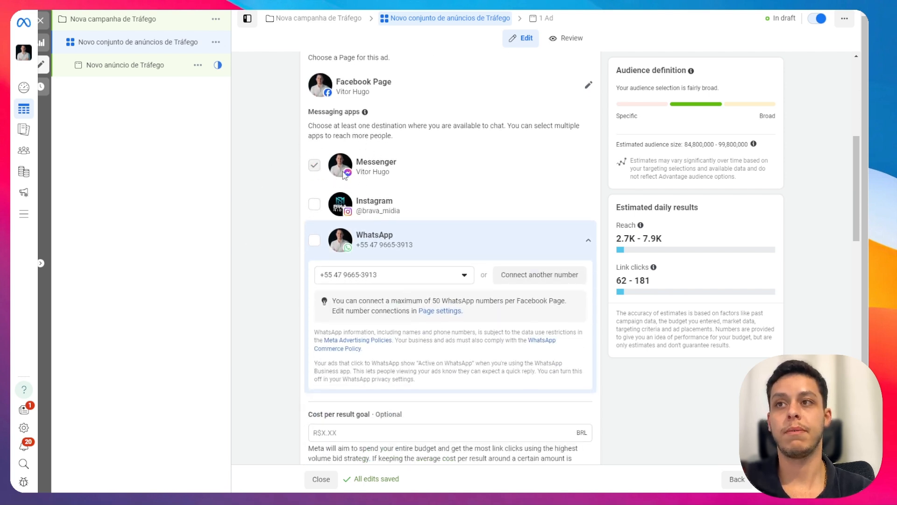
pyautogui.scroll(-3)
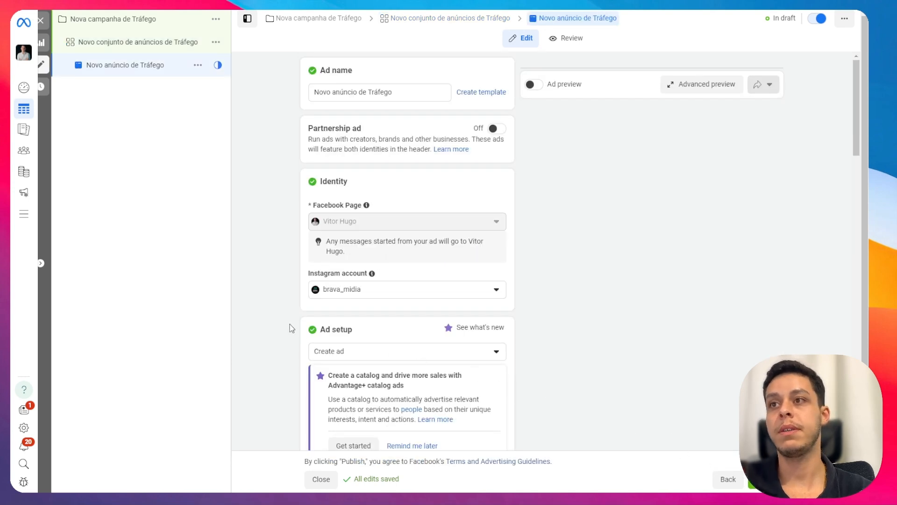
# Step: Select the Partner app option in the ad's Message template section
pyautogui.scroll(-3)
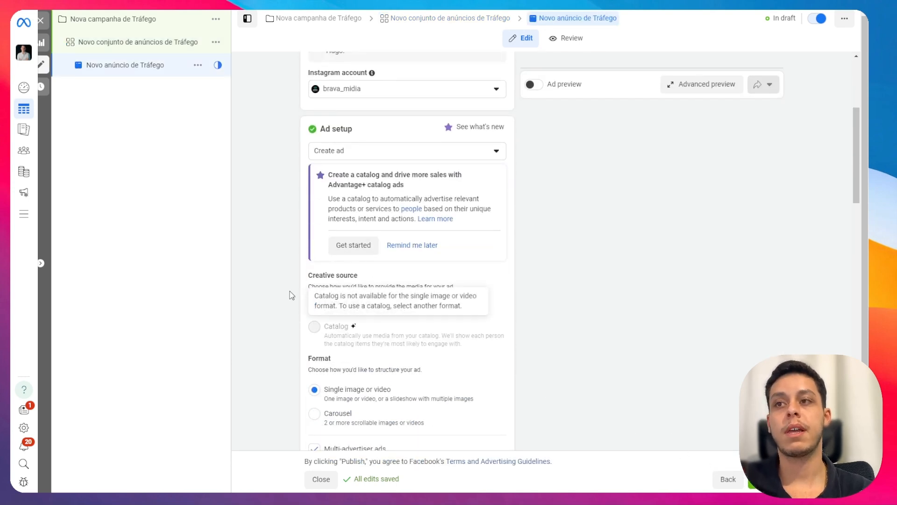
pyautogui.scroll(-3)
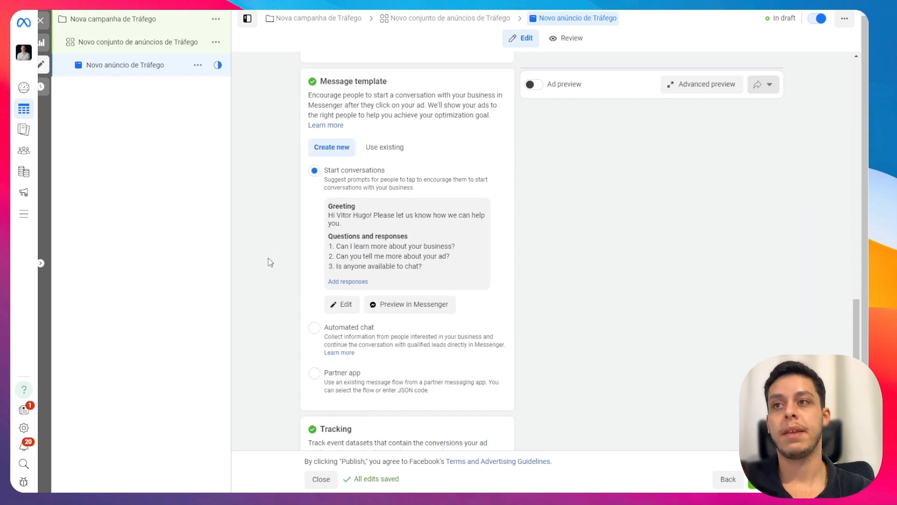
pyautogui.moveTo(290, 125)
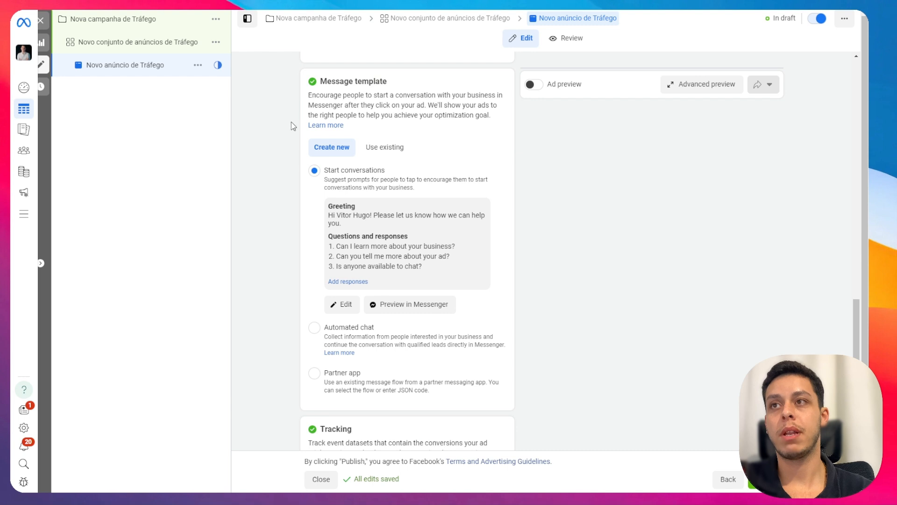
pyautogui.doubleClick(370, 81)
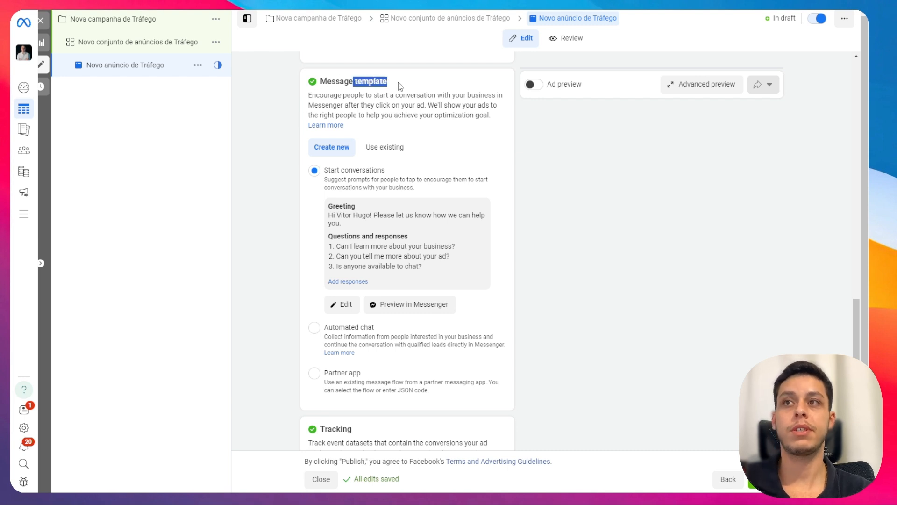
pyautogui.scroll(-3)
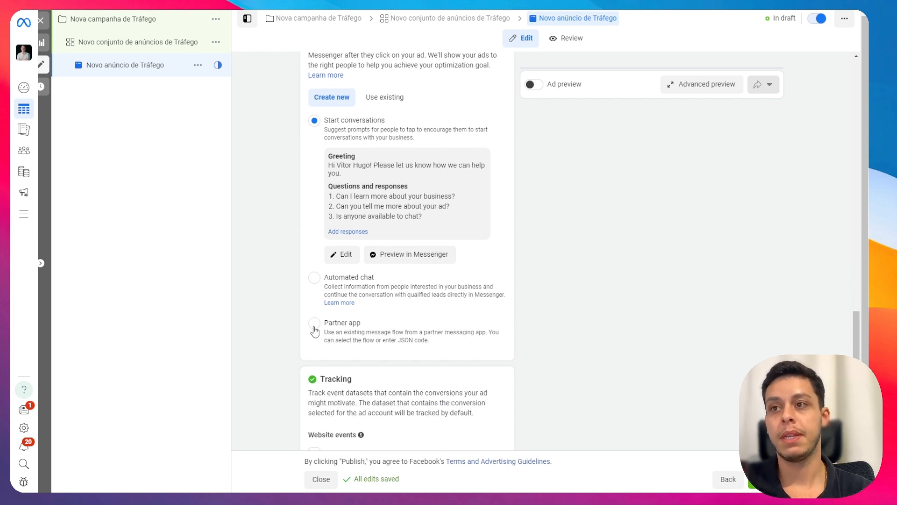
pyautogui.click(314, 325)
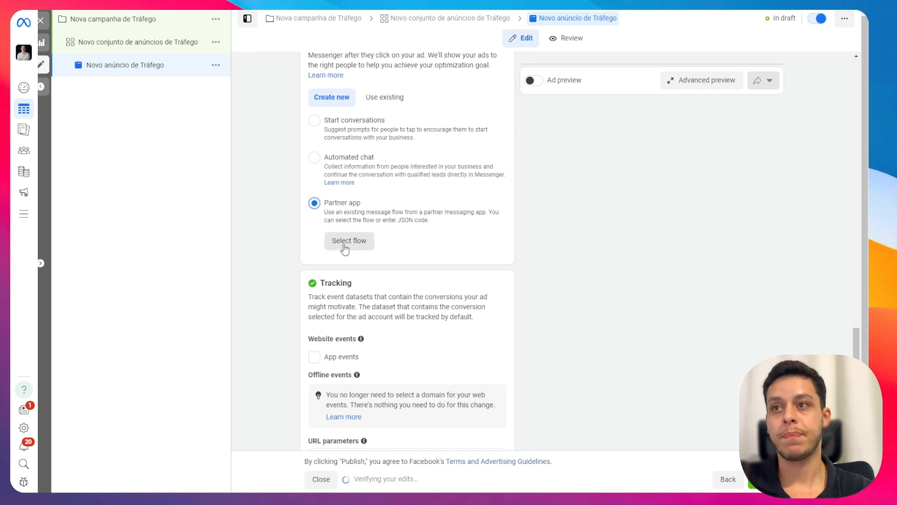
# Step: Open Select flow and view the sample message flow in the Enter JSON Code tab
pyautogui.click(349, 240)
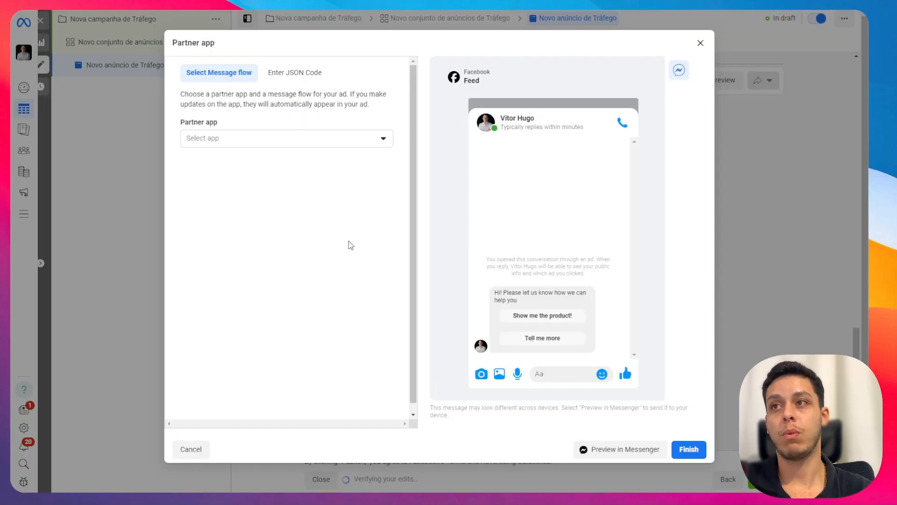
pyautogui.click(294, 73)
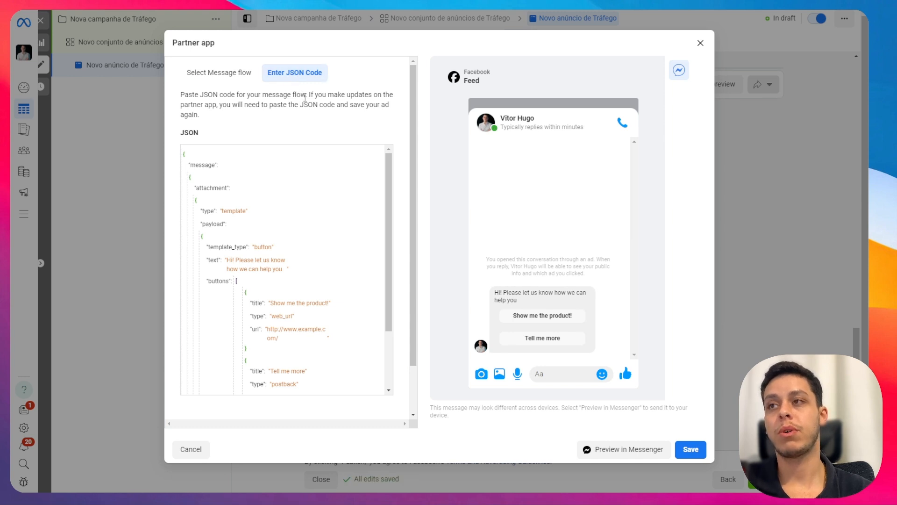
pyautogui.scroll(-3)
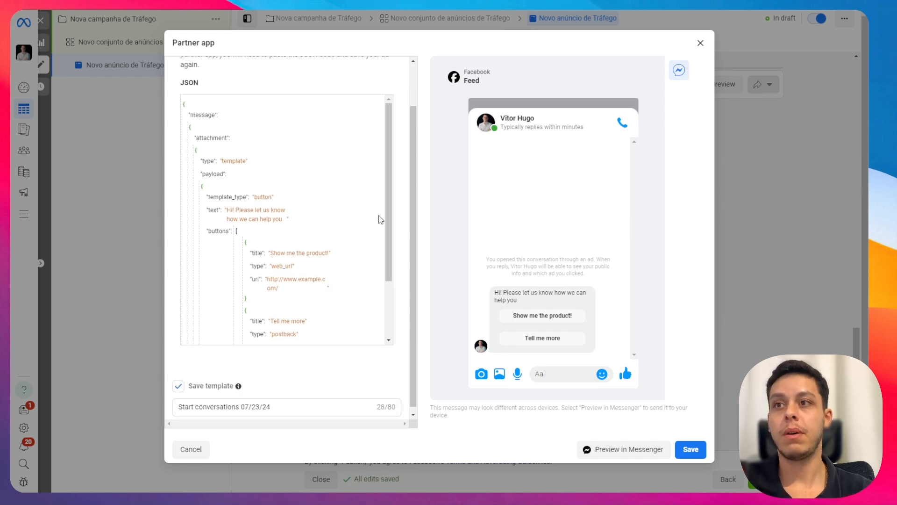
pyautogui.scroll(-3)
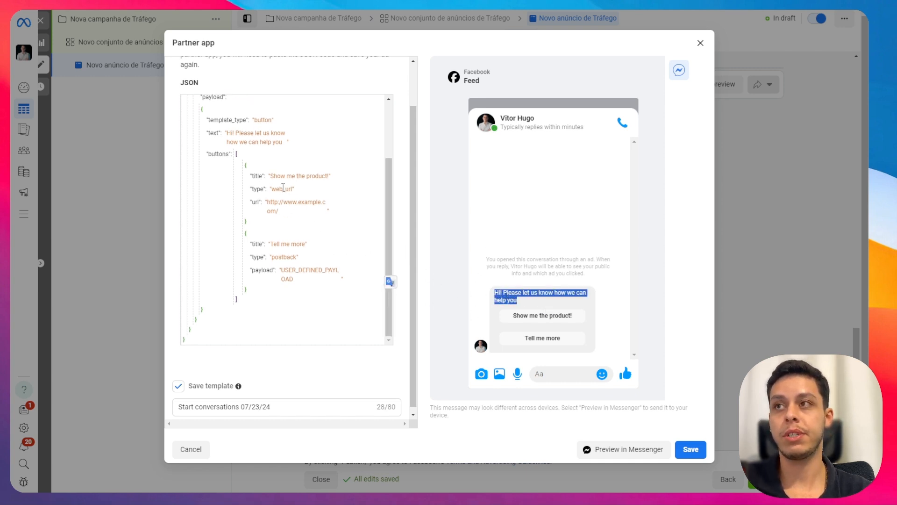
pyautogui.moveTo(345, 235)
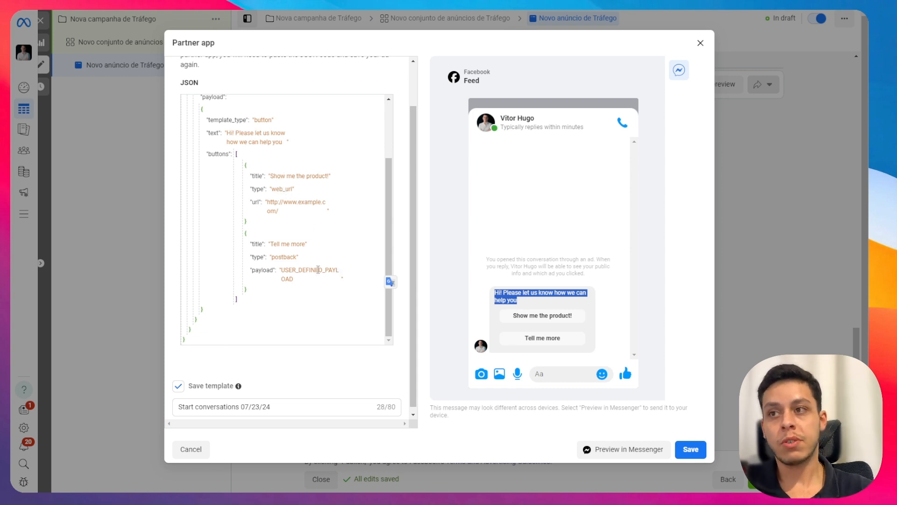
pyautogui.moveTo(312, 283)
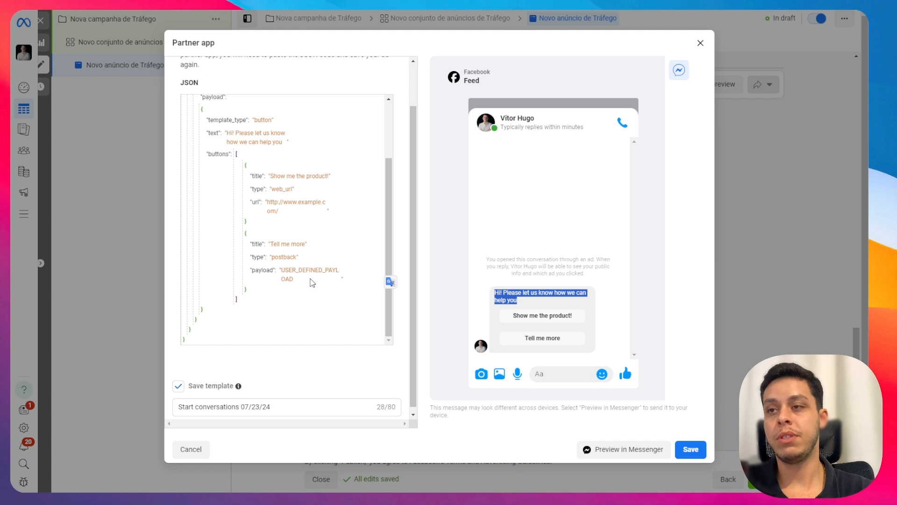
pyautogui.moveTo(285, 271)
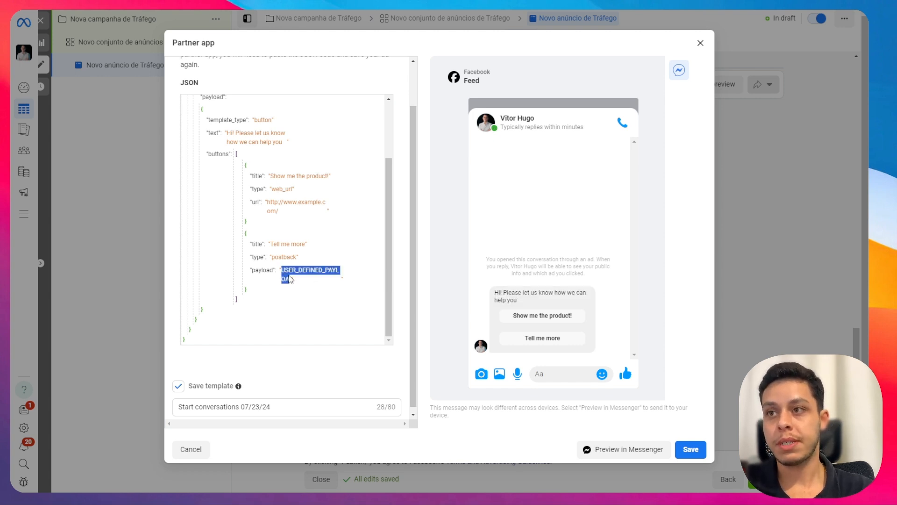
# Step: Replace the Tell me more USER_DEFINED_PAYLOAD placeholder with fb-ads-f79795fa6941
pyautogui.click(316, 280)
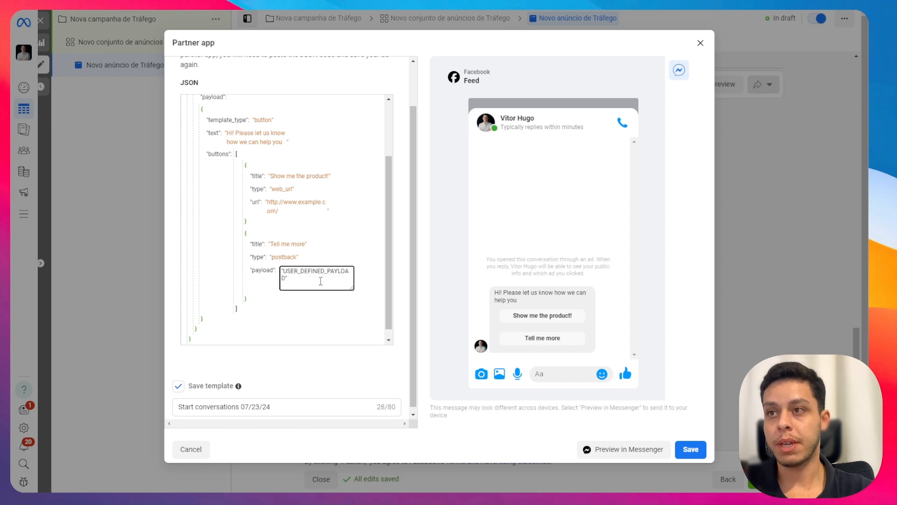
pyautogui.doubleClick(315, 271)
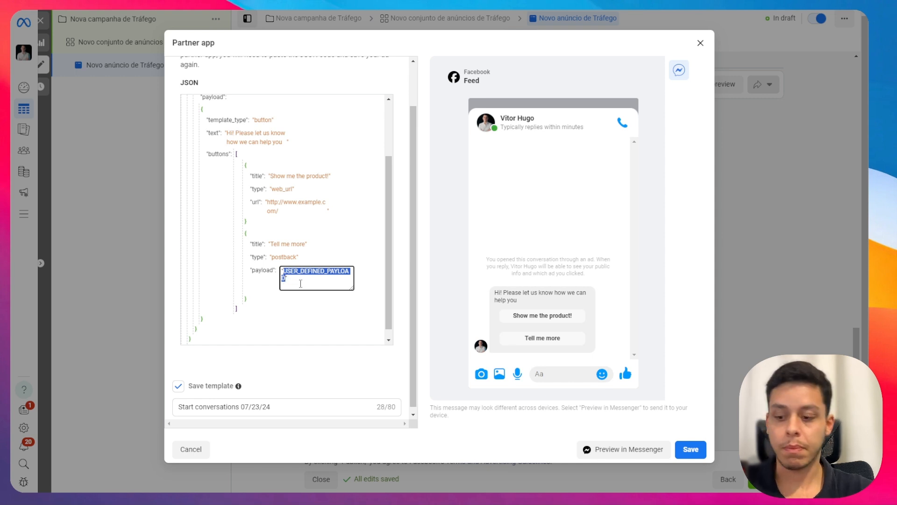
pyautogui.write('fb-ads-f79795fa6941"')
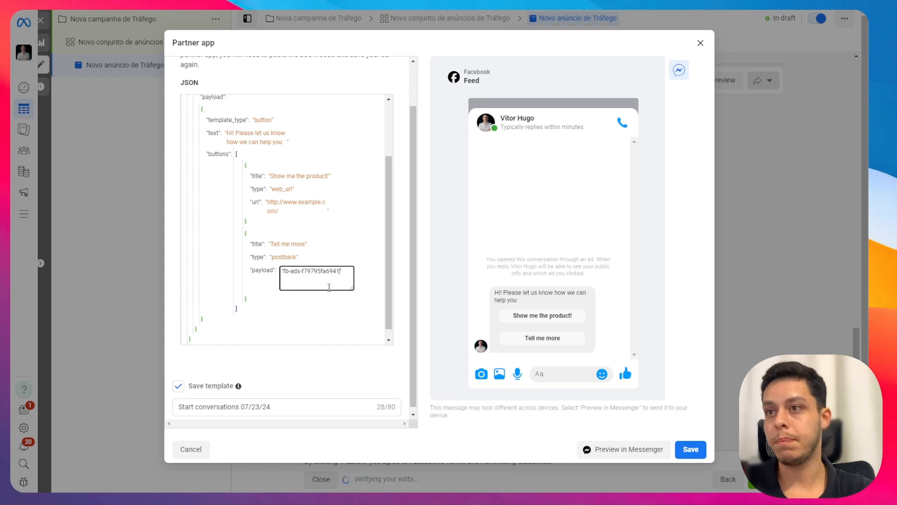
pyautogui.moveTo(377, 283)
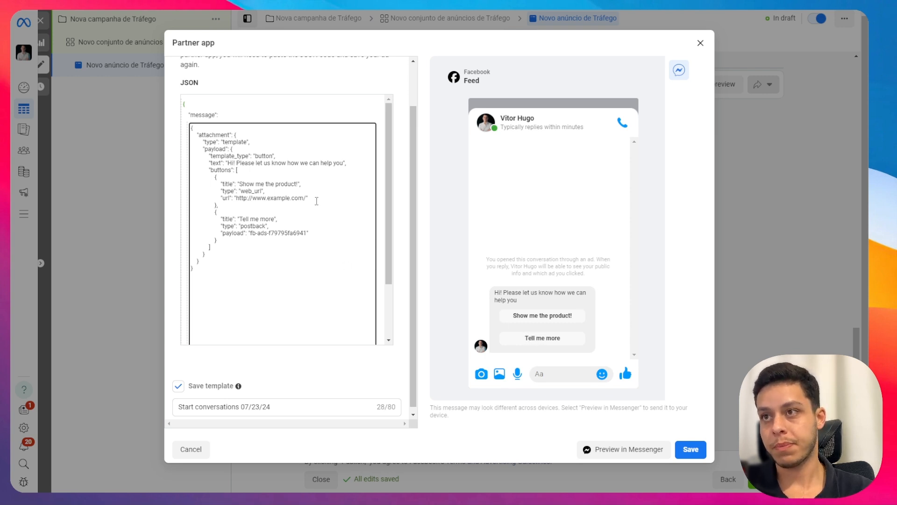
# Step: Delete the 'Show me the product!' button object from the Partner app JSON
pyautogui.moveTo(220, 183); pyautogui.dragTo(308, 198)
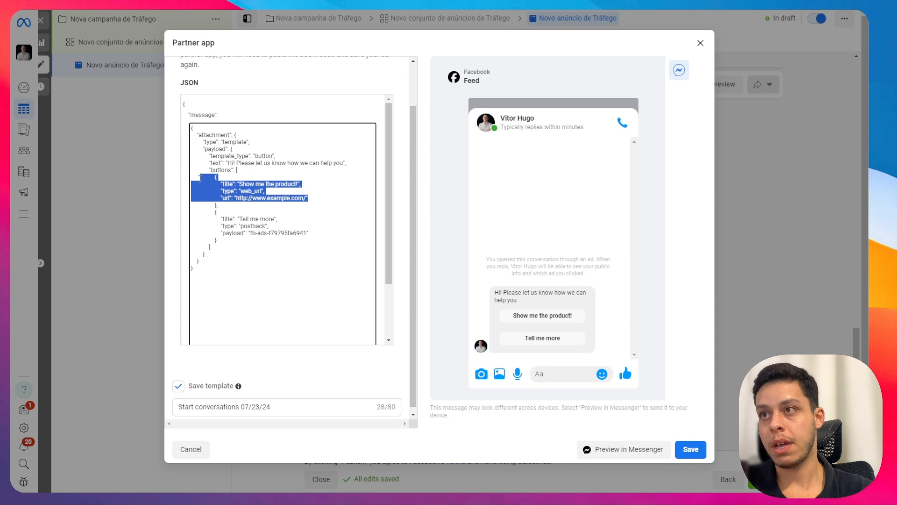
pyautogui.press('Delete')
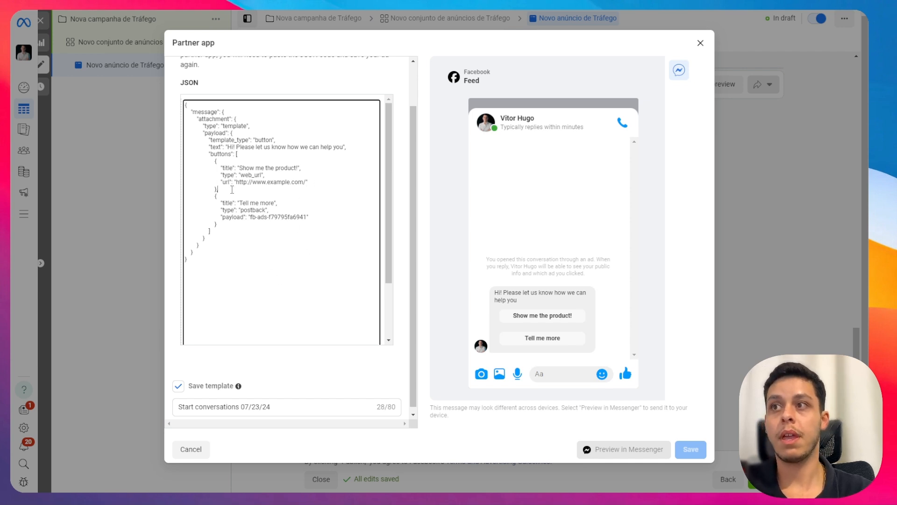
pyautogui.moveTo(217, 168); pyautogui.dragTo(308, 189)
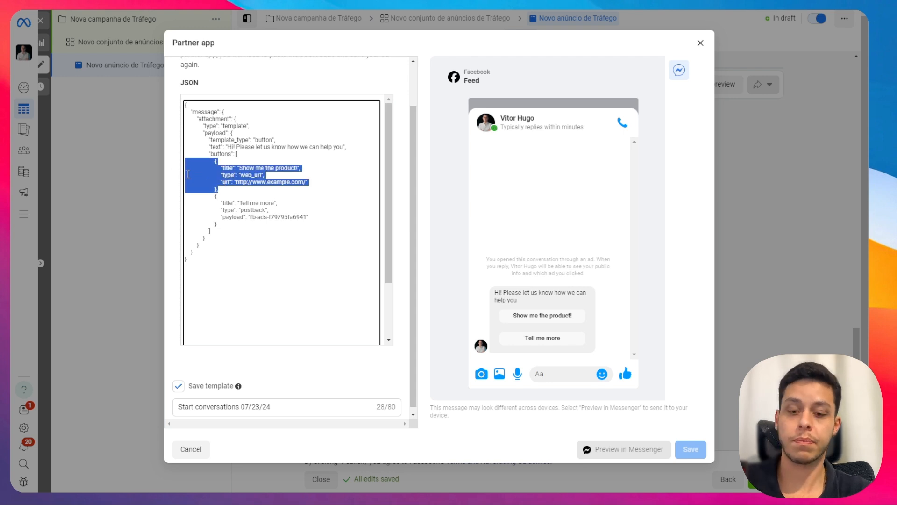
pyautogui.press('Delete')
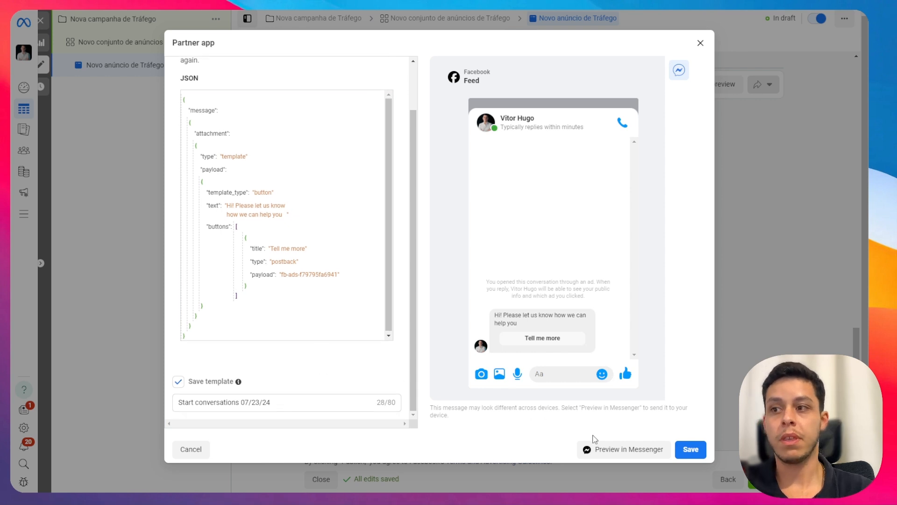
# Step: Save the edited JSON message template, send a Messenger preview, and dismiss the confirmation
pyautogui.click(690, 449)
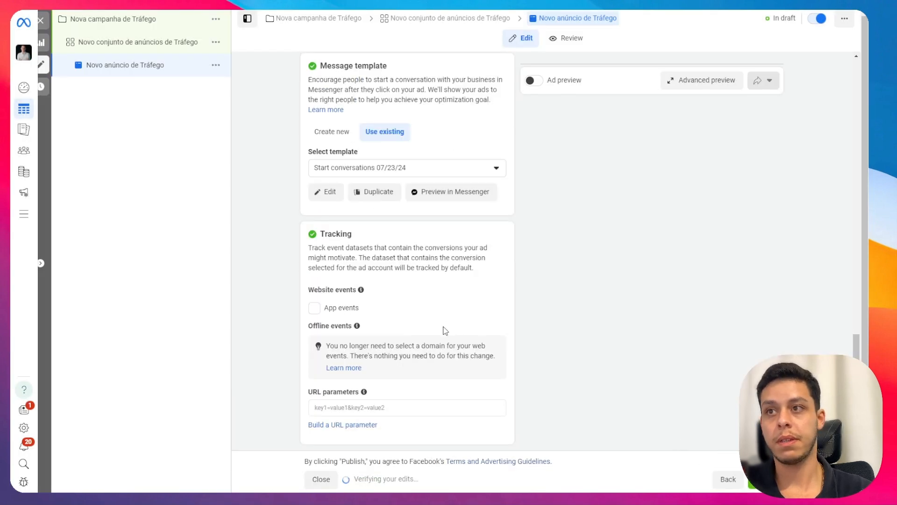
pyautogui.moveTo(451, 192)
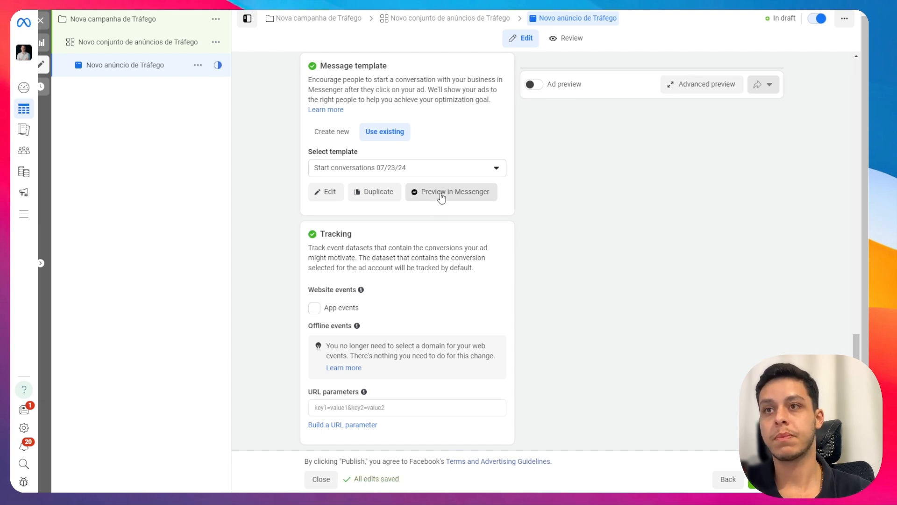
pyautogui.click(451, 192)
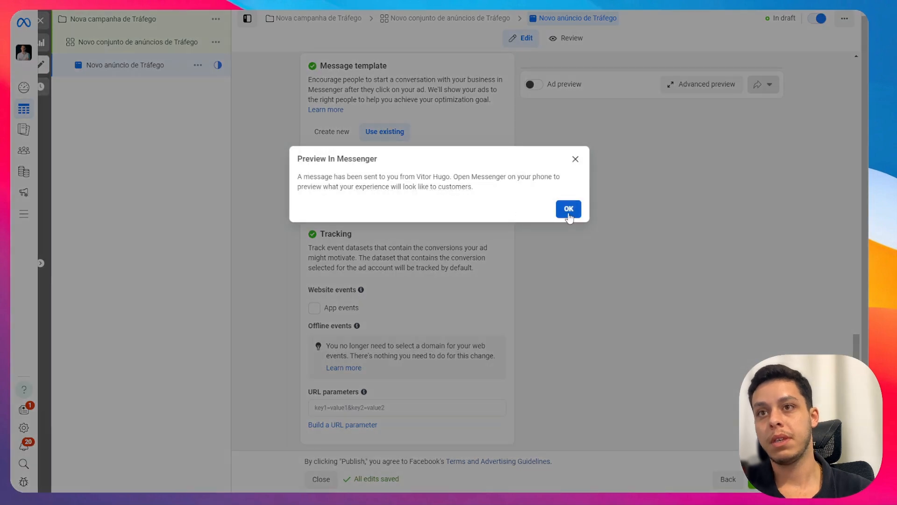
pyautogui.click(568, 208)
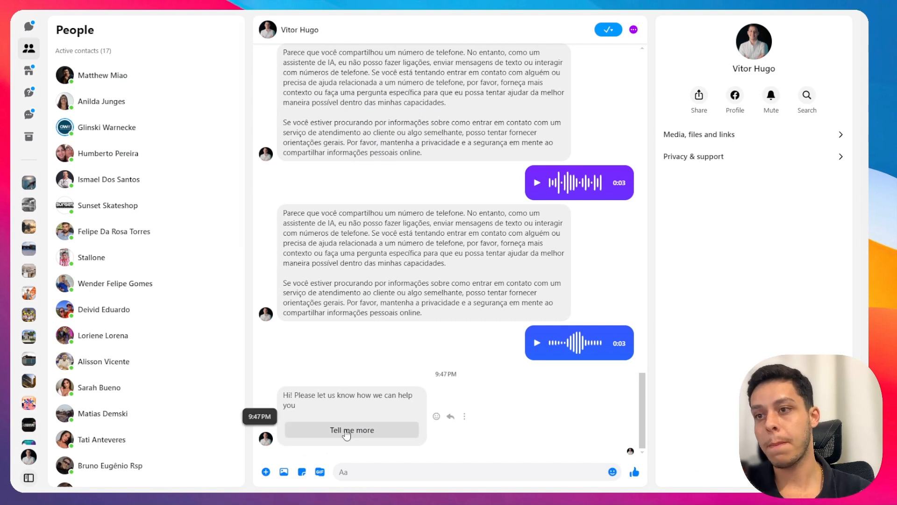
# Step: Tap Tell me more on the Messenger ad preview to get the 'Moving to Done' reply
pyautogui.click(351, 430)
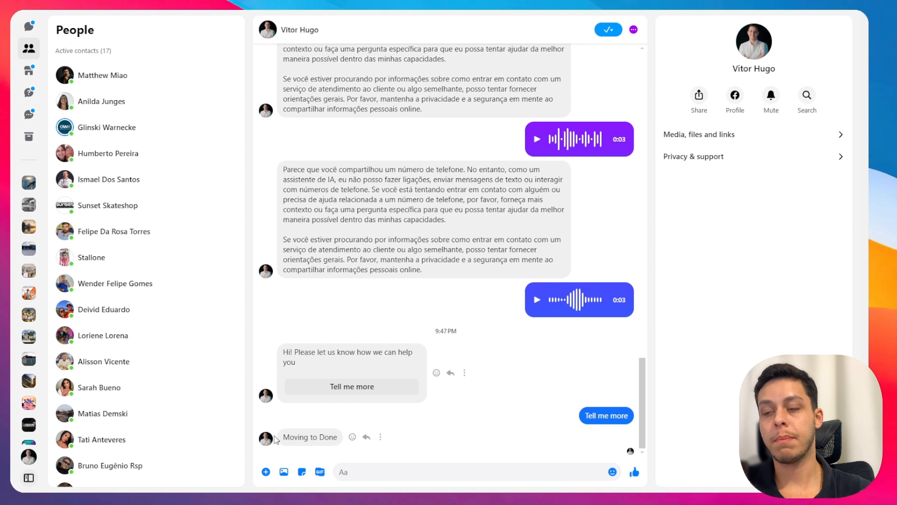
pyautogui.moveTo(308, 454)
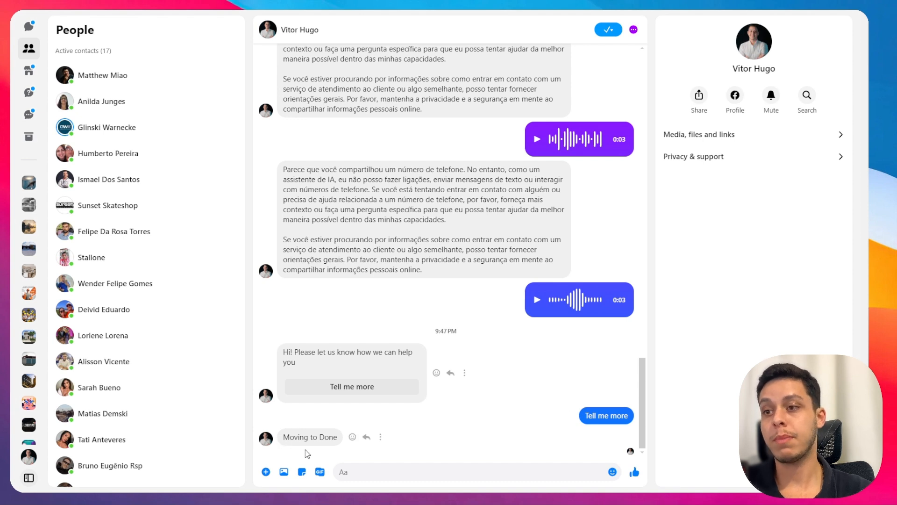
pyautogui.moveTo(419, 442)
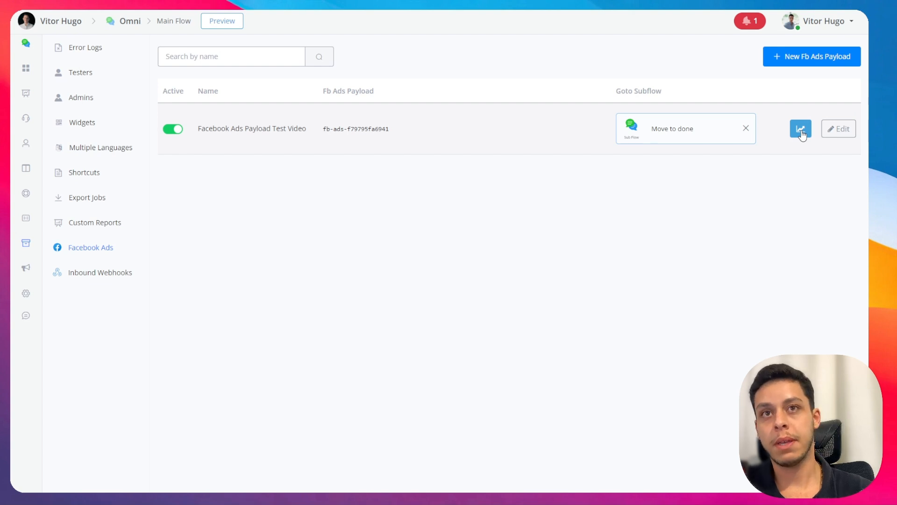
# Step: Open the Facebook Ads Payload Test Video report, showing 1 click on Jul 24
pyautogui.click(801, 128)
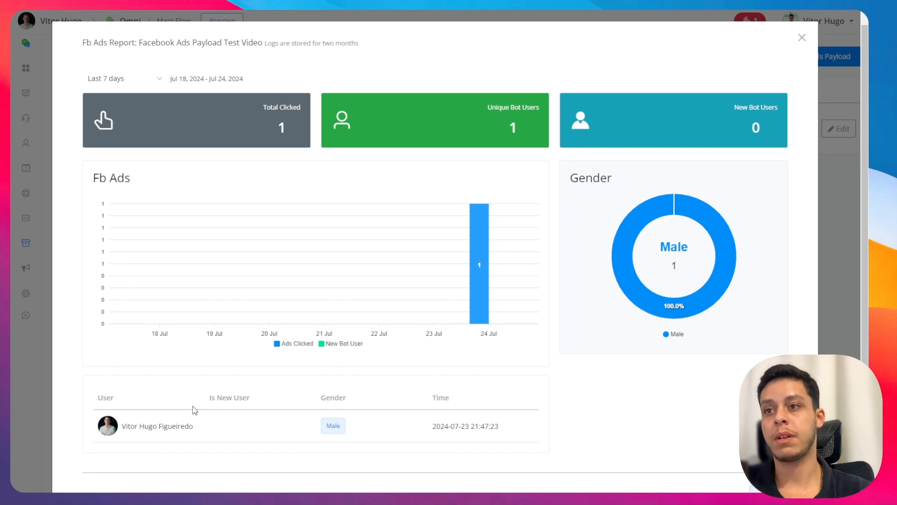
pyautogui.scroll(-3)
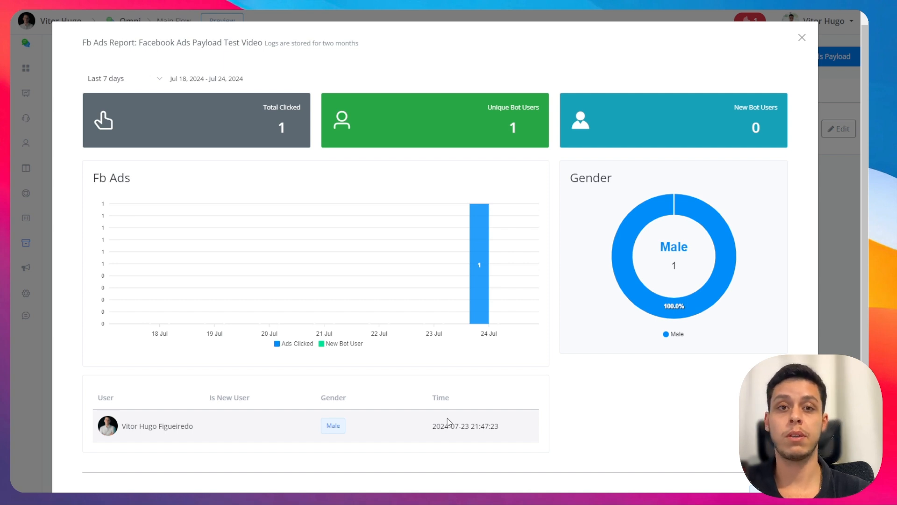
pyautogui.moveTo(453, 418)
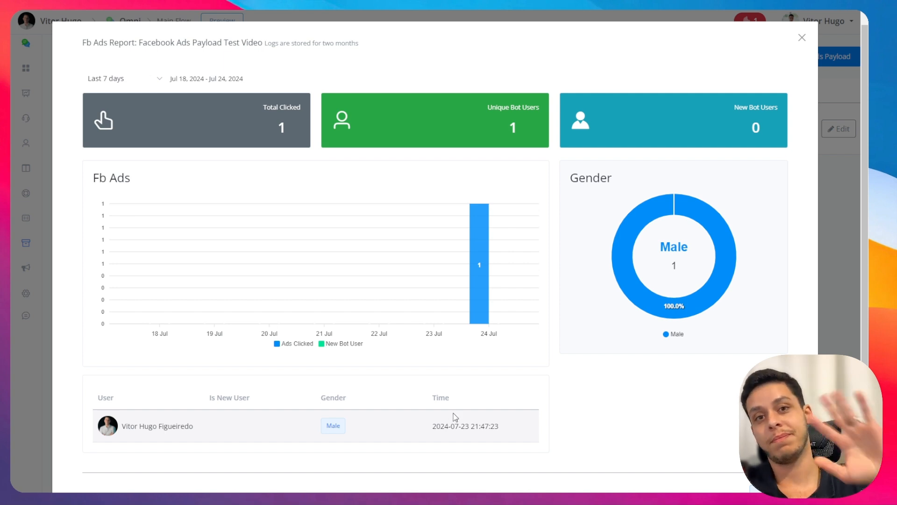